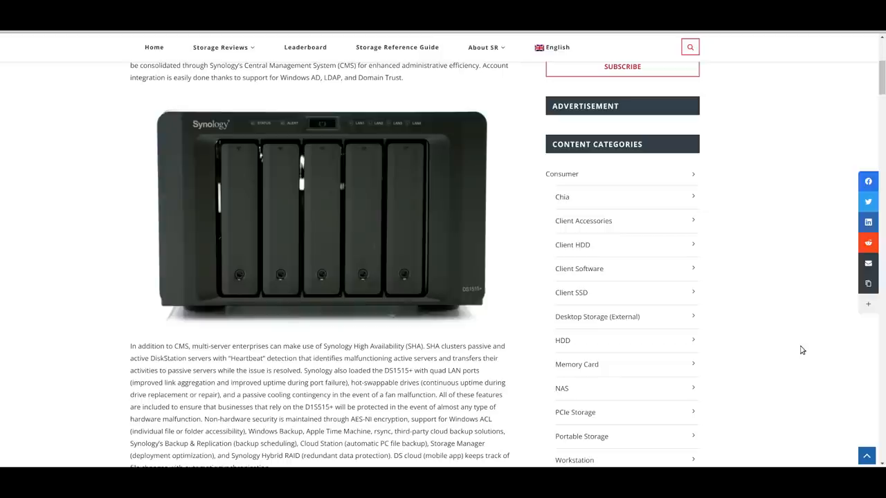
mouse_move(761, 156)
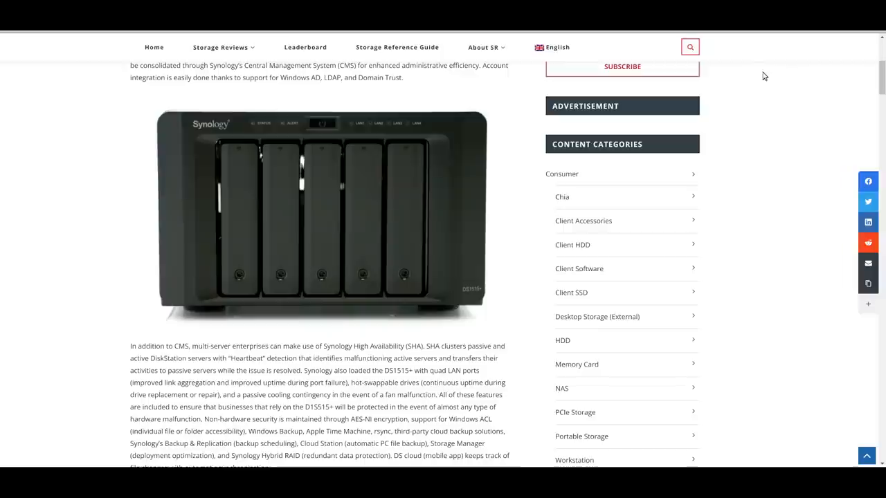
mouse_move(737, 68)
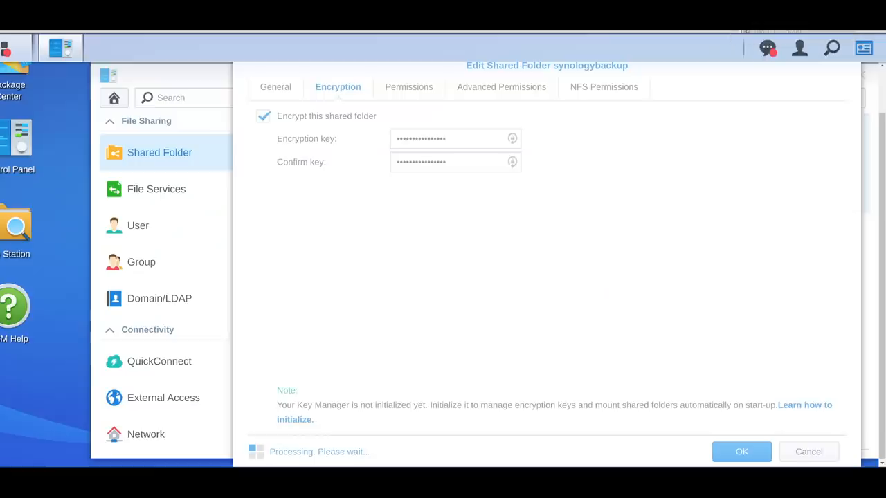
Confirm encrypting synologybackup, triggering the 143-English/47-CJK character filename limit warning
left_click(741, 451)
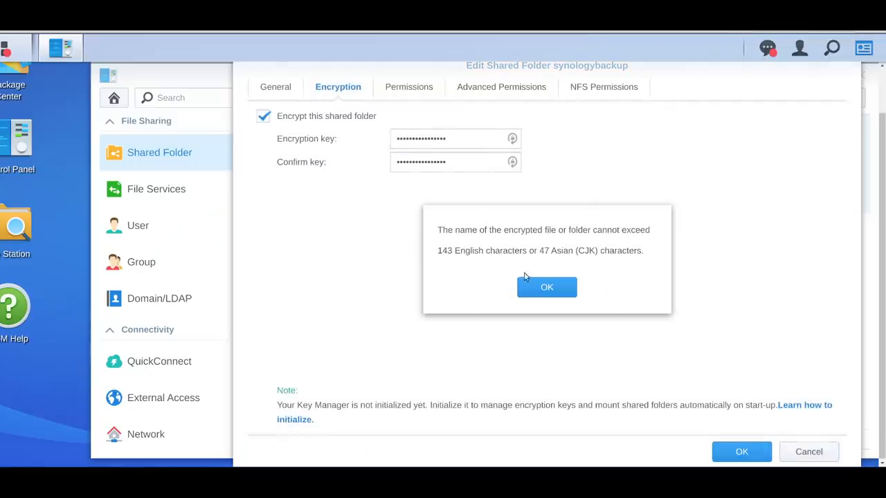
mouse_move(394, 196)
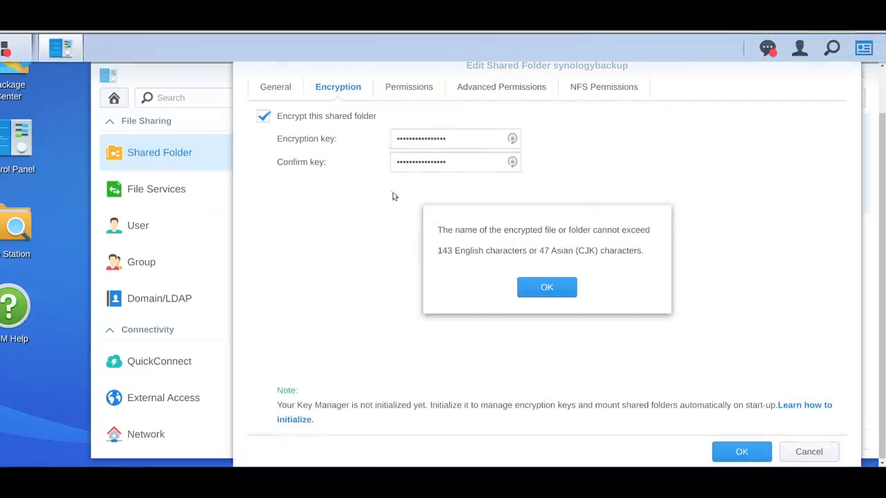
mouse_move(475, 246)
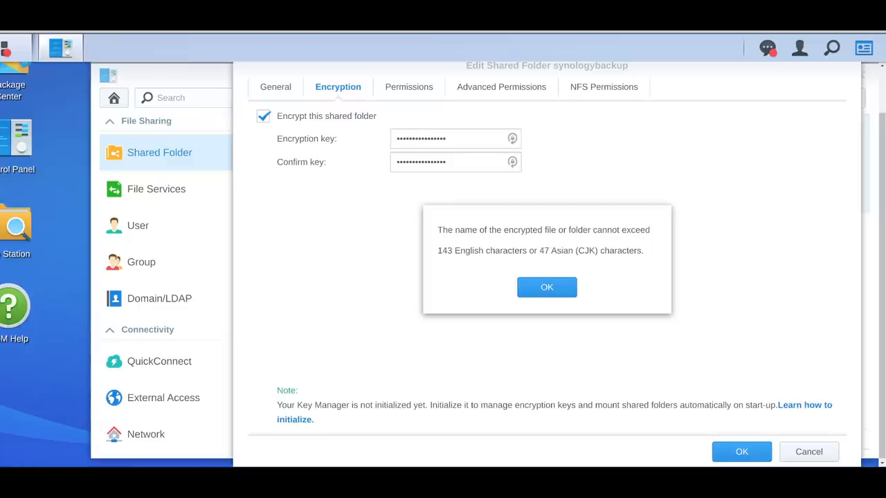
mouse_move(408, 124)
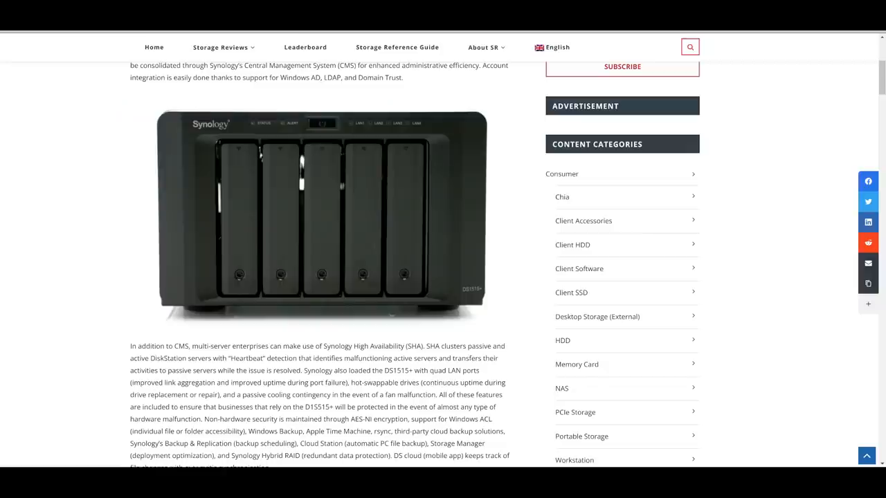
Scroll the DS1515+ review down to the Design and Build back-panel photo
scroll("down", 3)
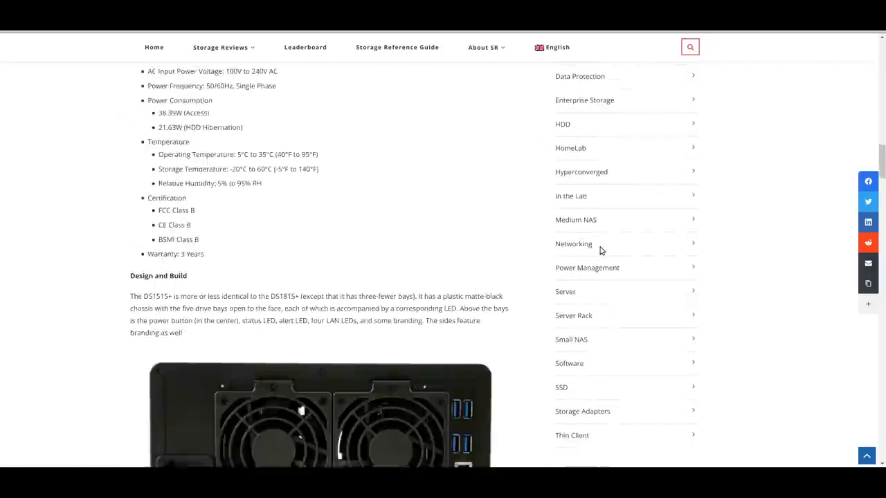
scroll("down", 3)
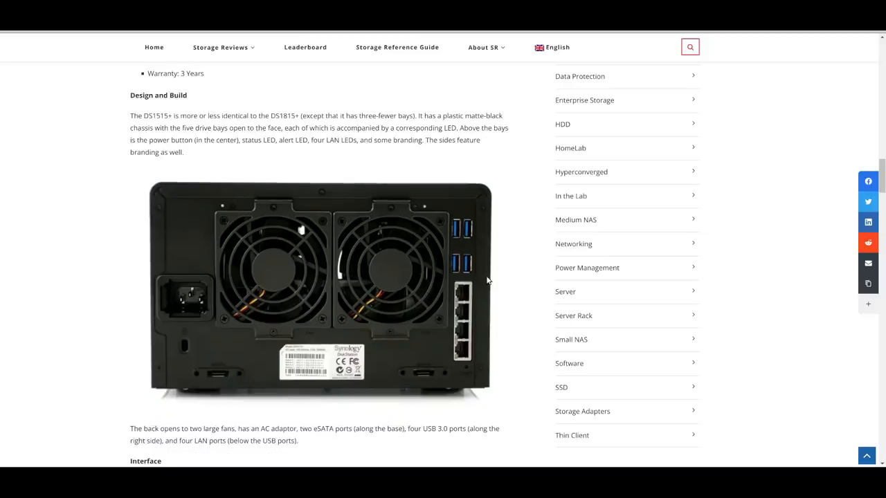
mouse_move(490, 279)
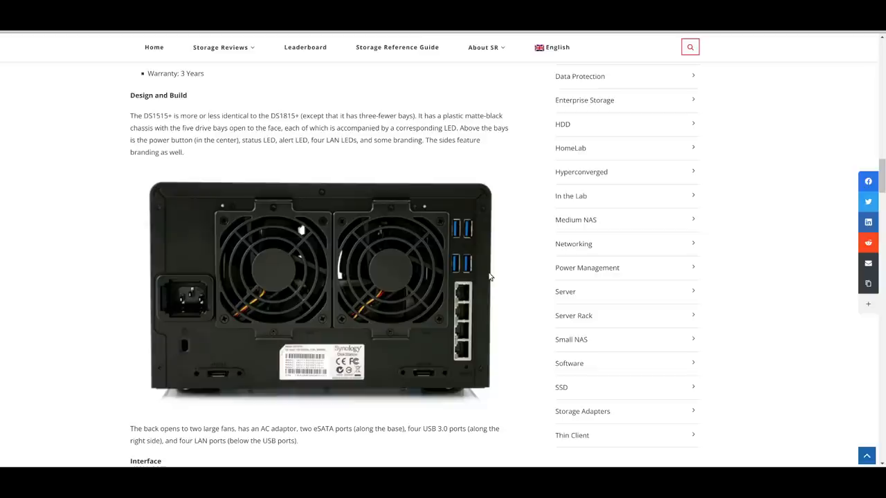
mouse_move(465, 259)
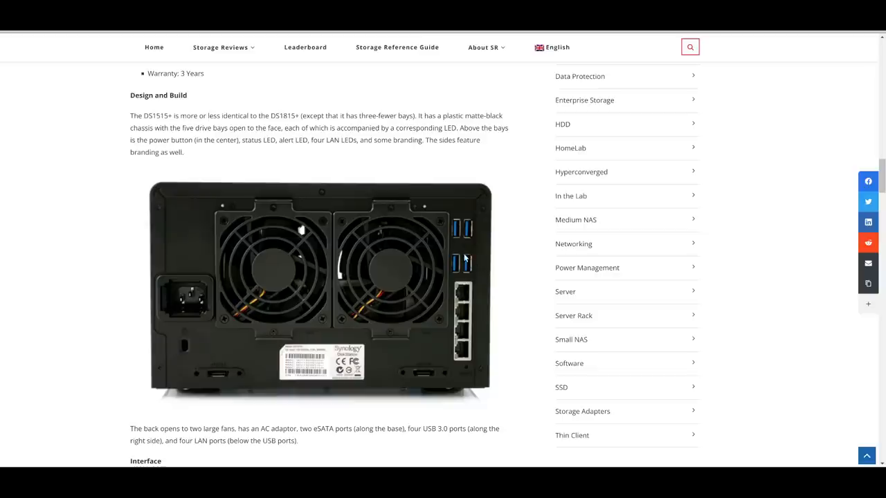
mouse_move(423, 388)
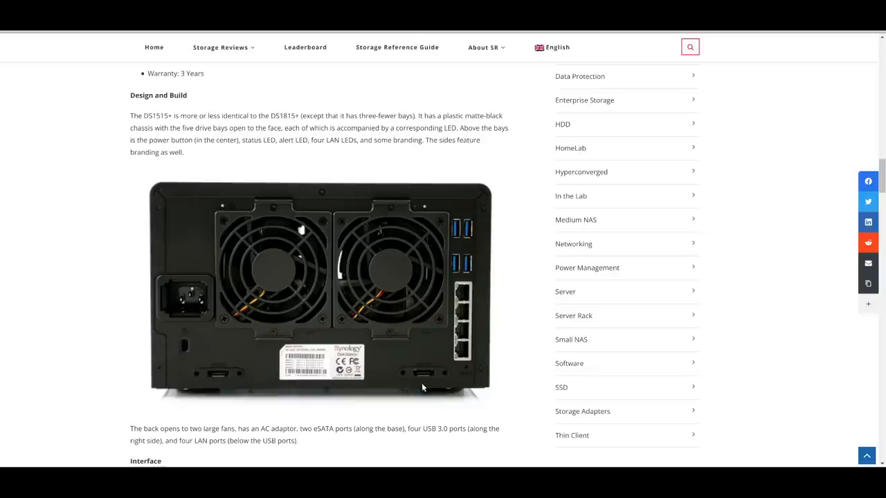
mouse_move(504, 363)
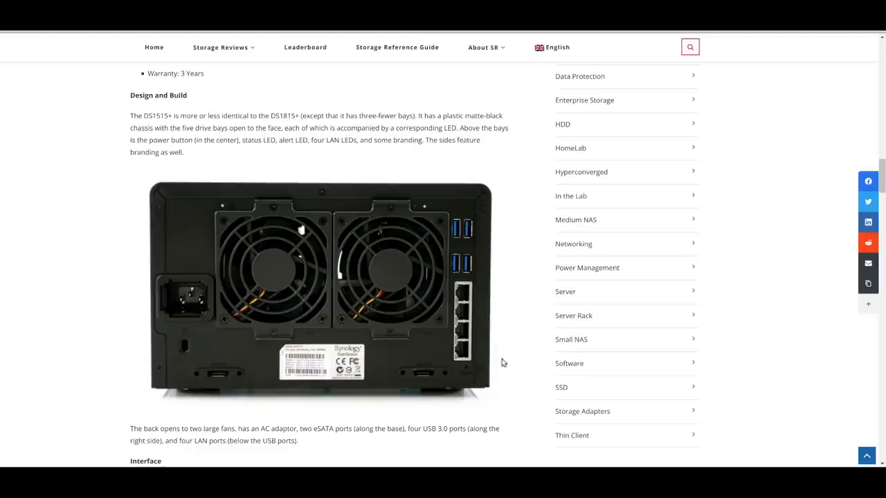
mouse_move(463, 266)
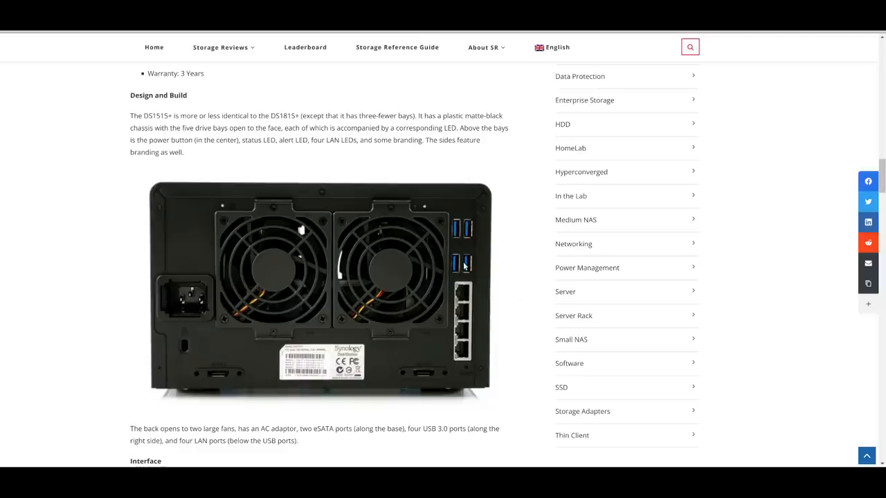
mouse_move(543, 281)
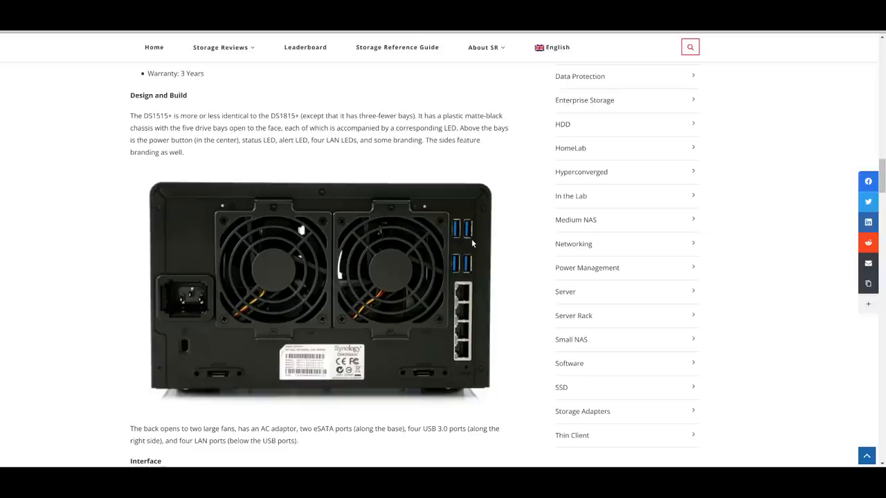
mouse_move(432, 385)
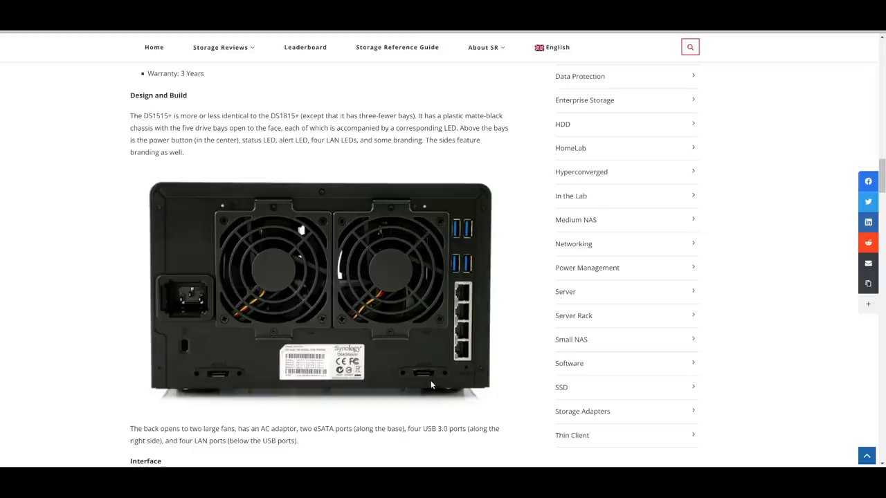
mouse_move(483, 255)
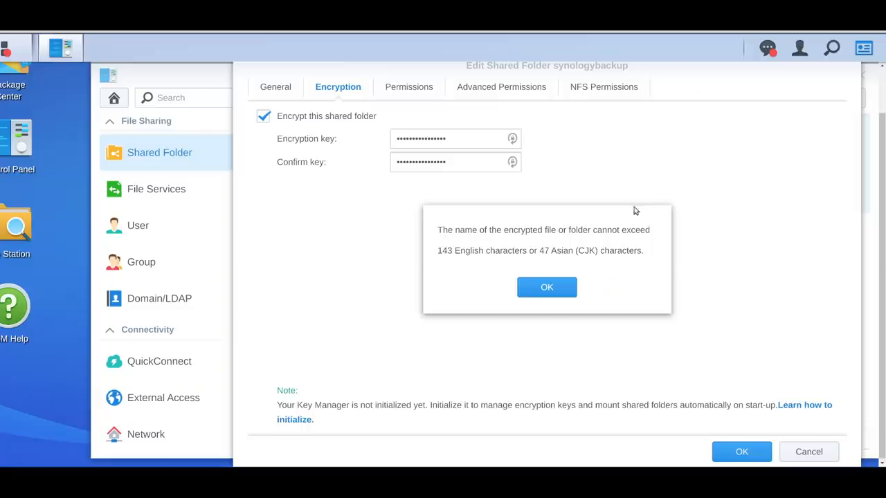
mouse_move(538, 255)
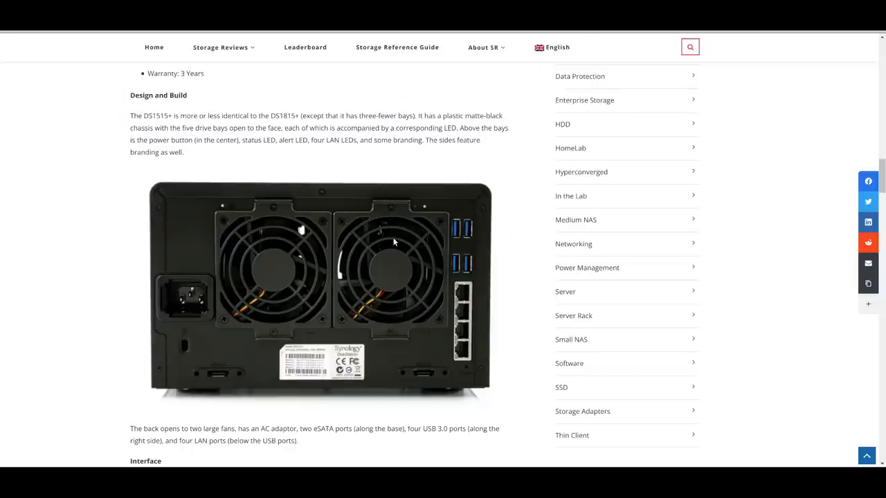
mouse_move(379, 249)
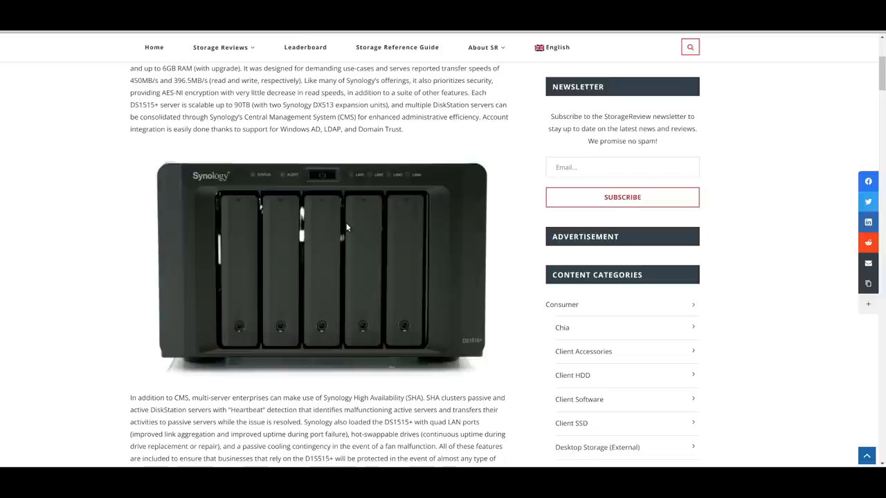
mouse_move(770, 117)
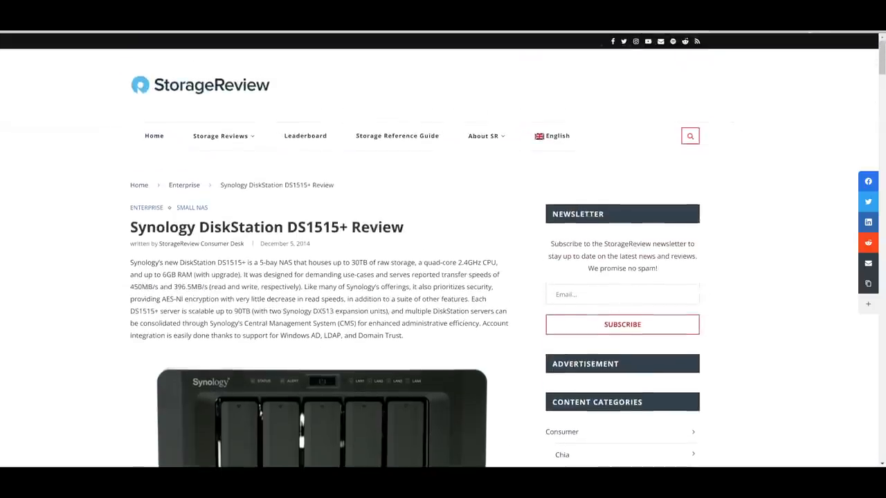
Scroll the DS1515+ review page to show its title, byline and overview paragraph
scroll("down", 3)
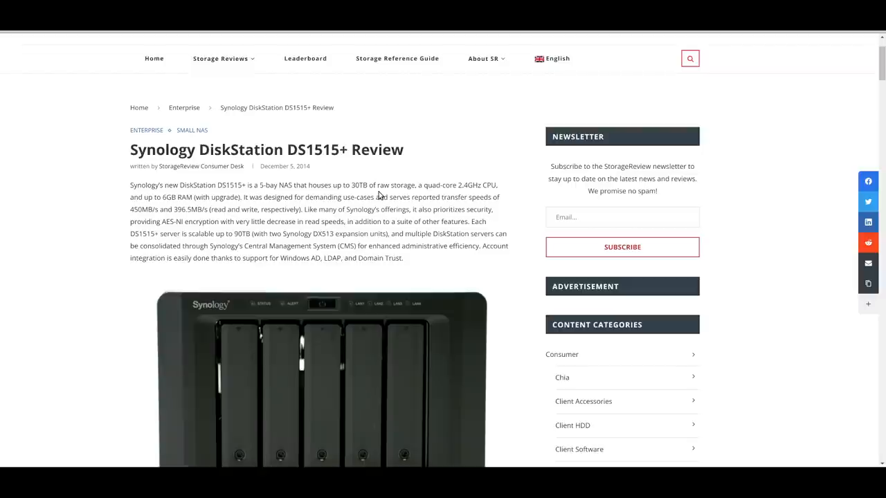
mouse_move(480, 160)
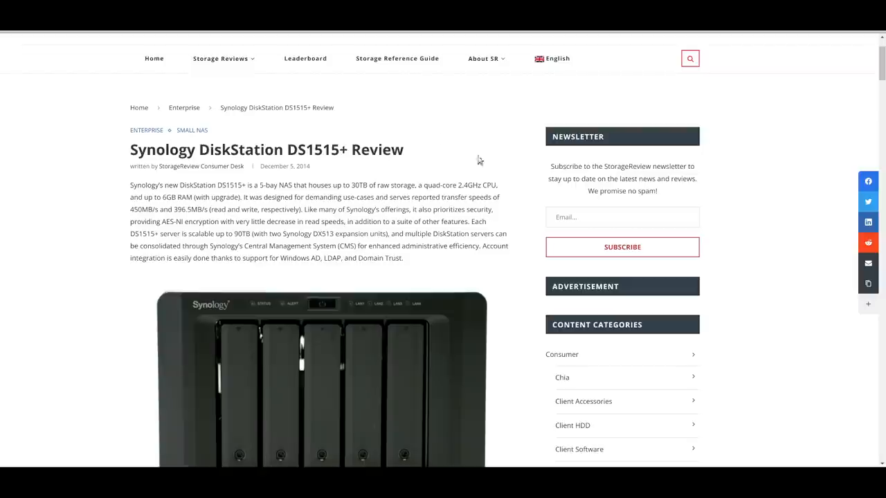
mouse_move(775, 348)
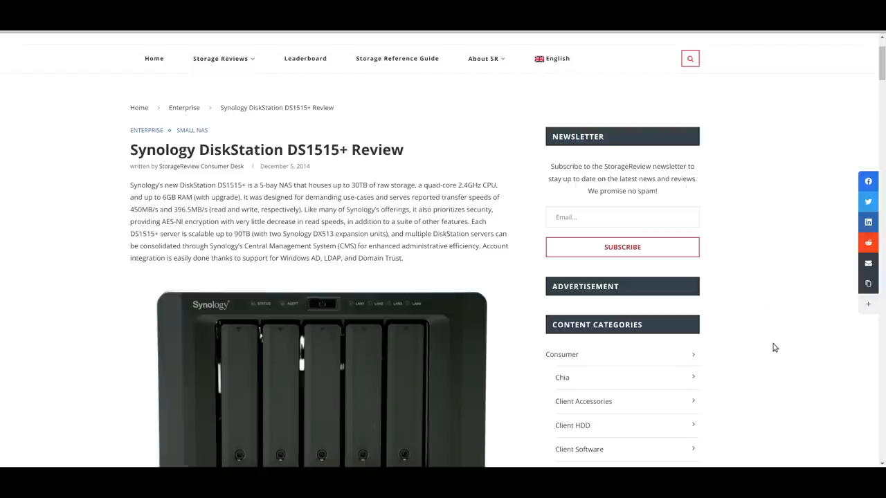